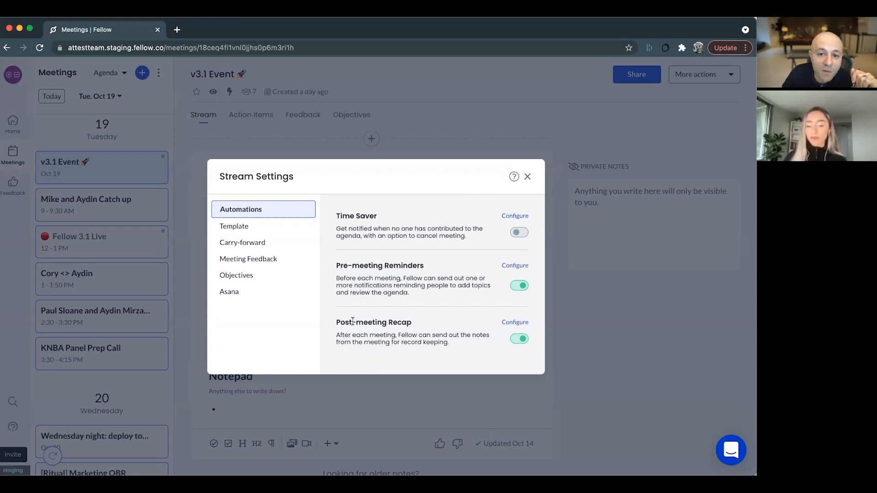
mouse_move(366, 307)
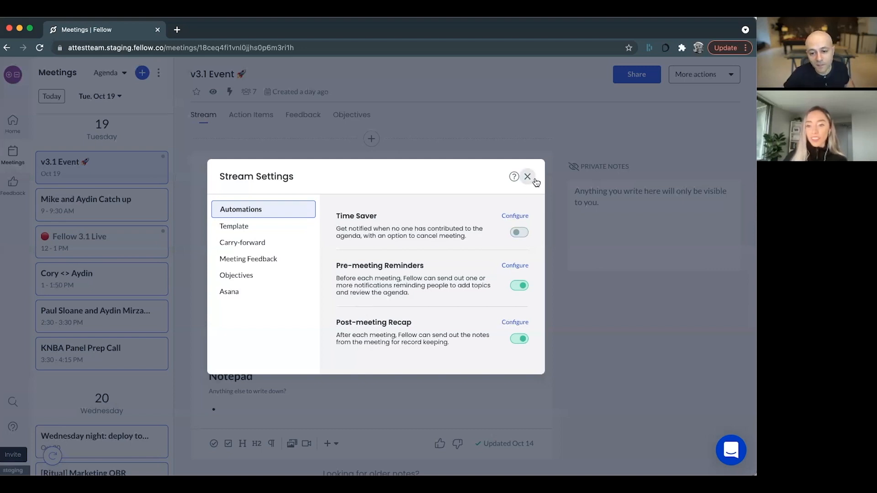
mouse_move(527, 177)
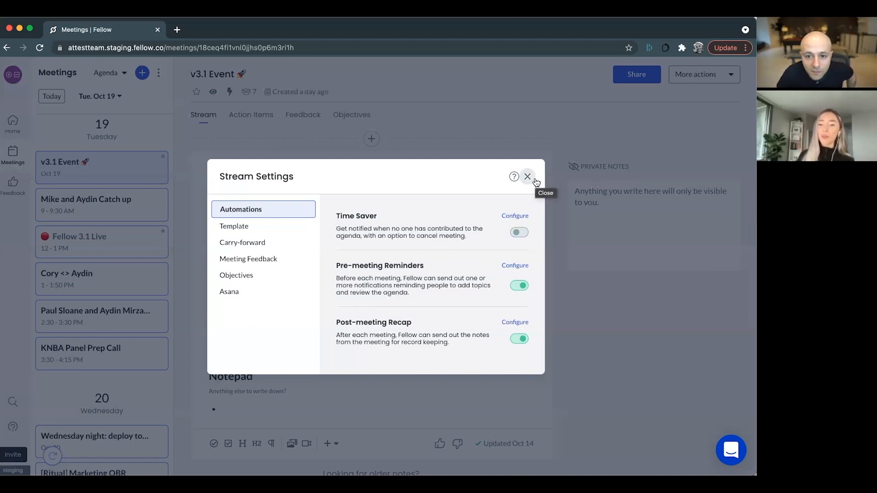